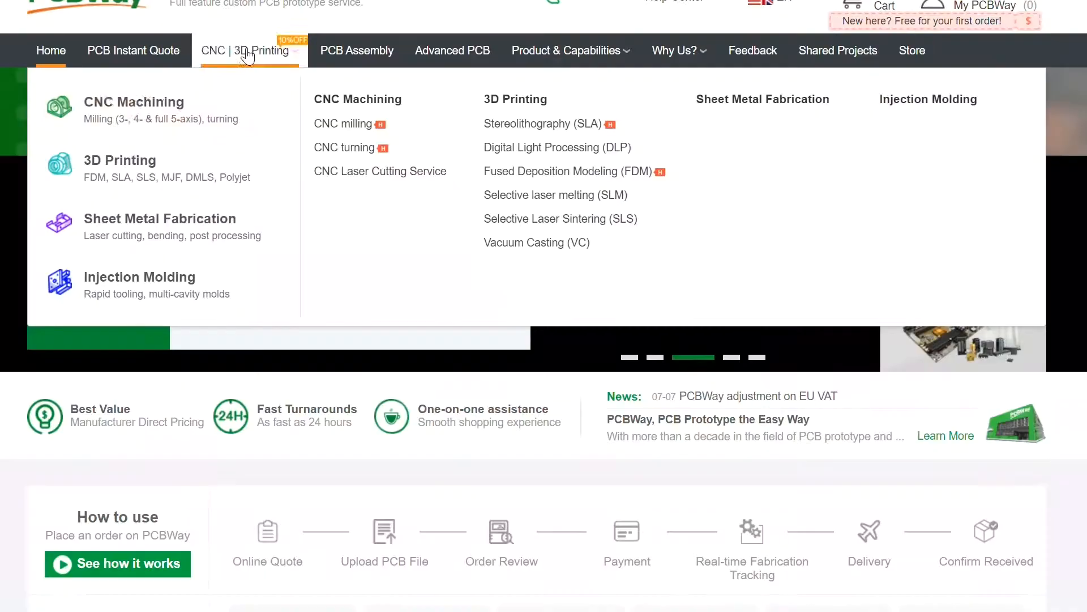
pyautogui.moveTo(143, 109)
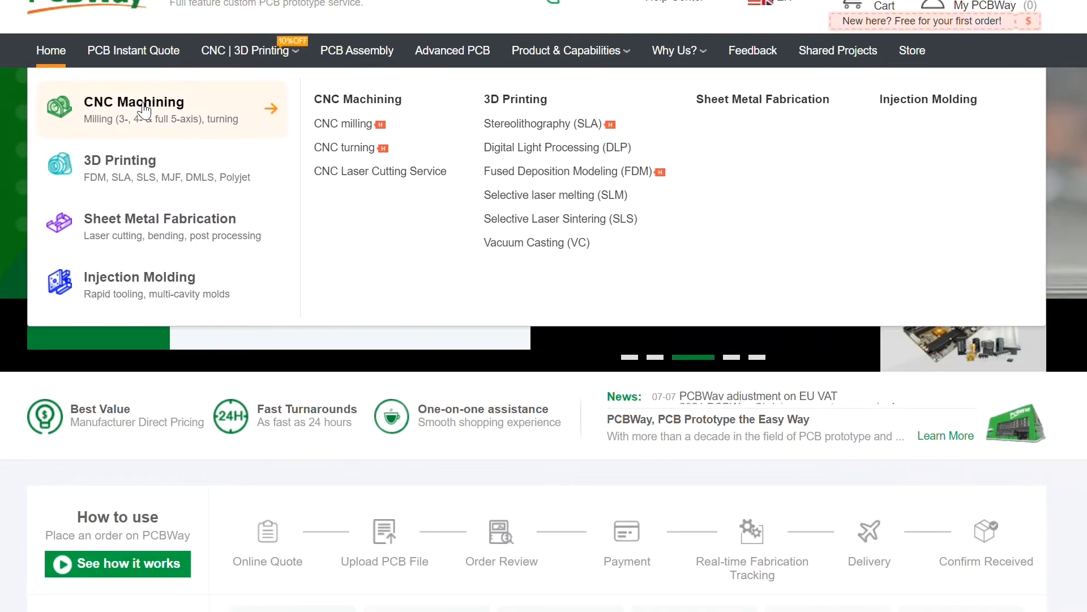
# - Choose CNC Machining from the CNC | 3D Printing menu to reach the CAD upload quote page
pyautogui.click(134, 103)
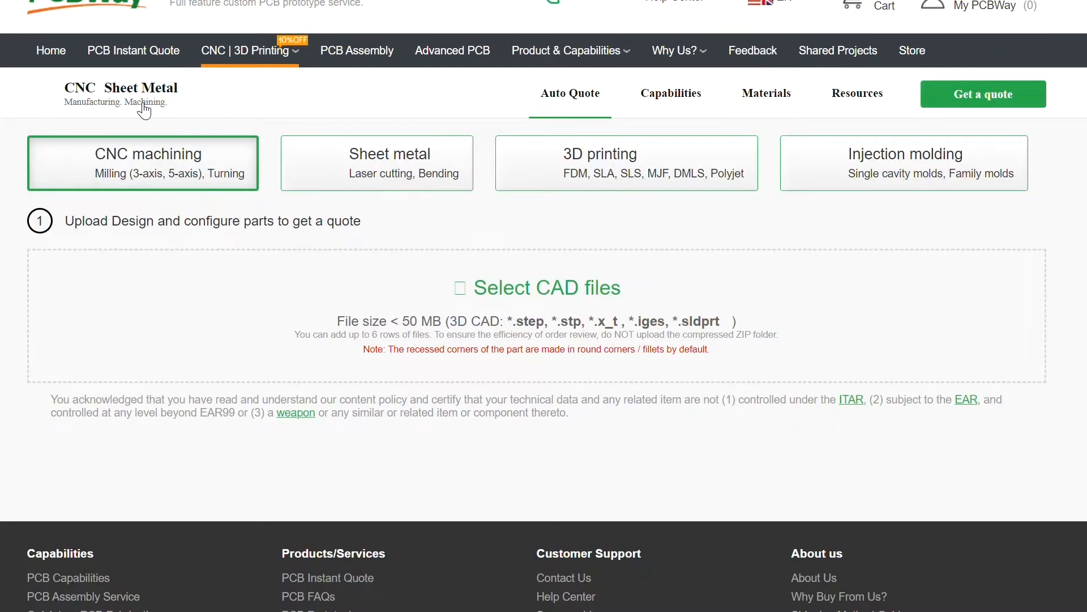
pyautogui.moveTo(371, 172)
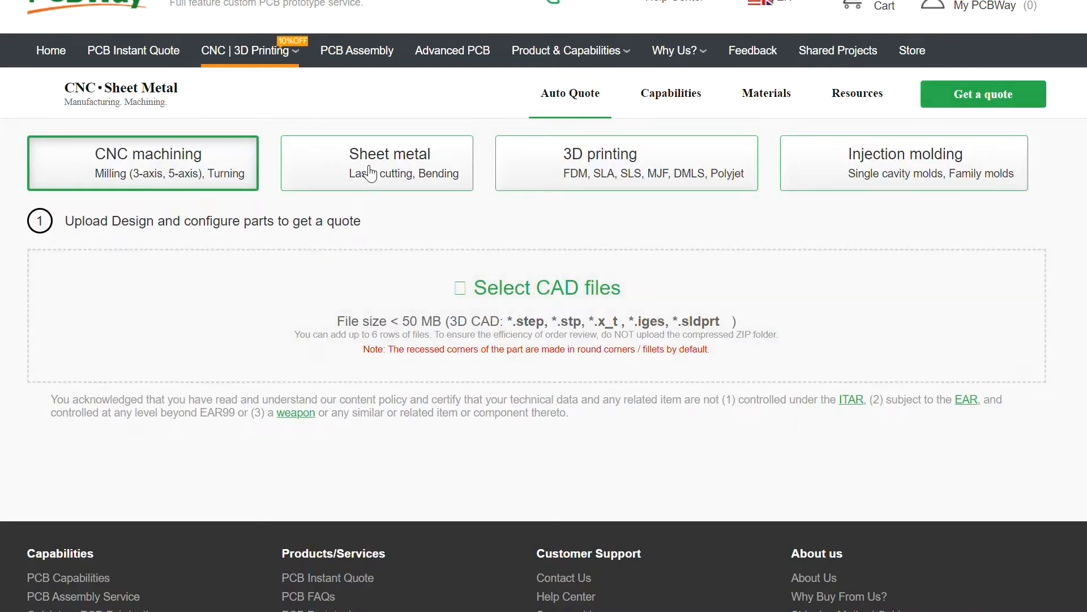